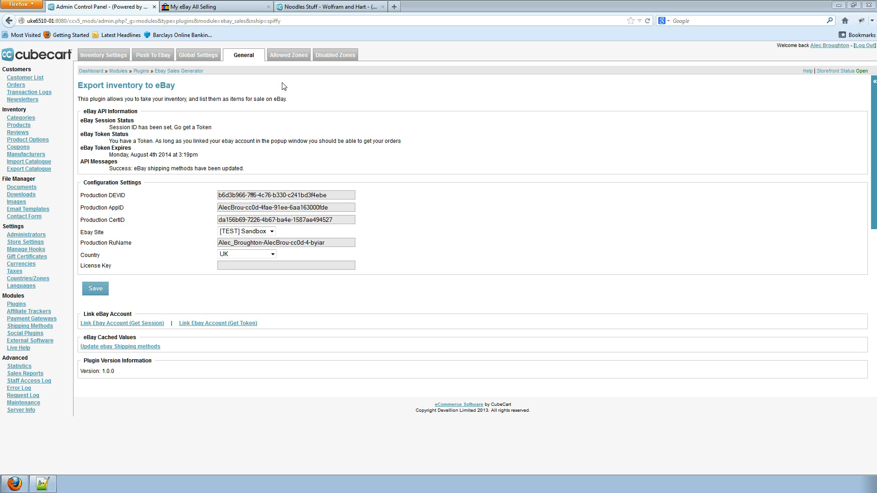
mouse_move(205, 59)
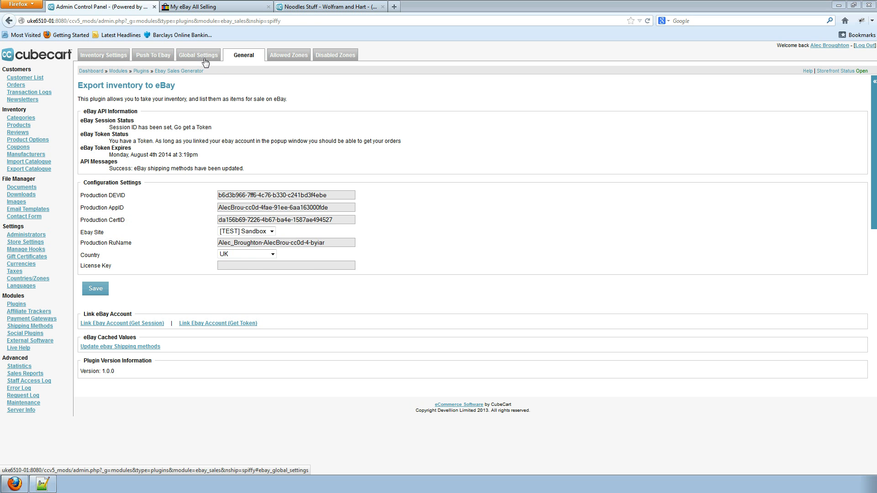
Open the eBay Sales Generator's Global Settings tab.
click(198, 55)
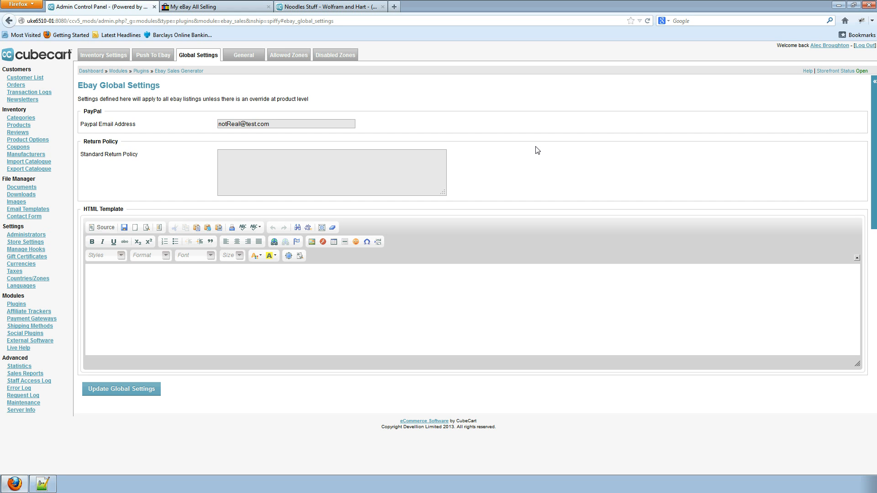
mouse_move(284, 109)
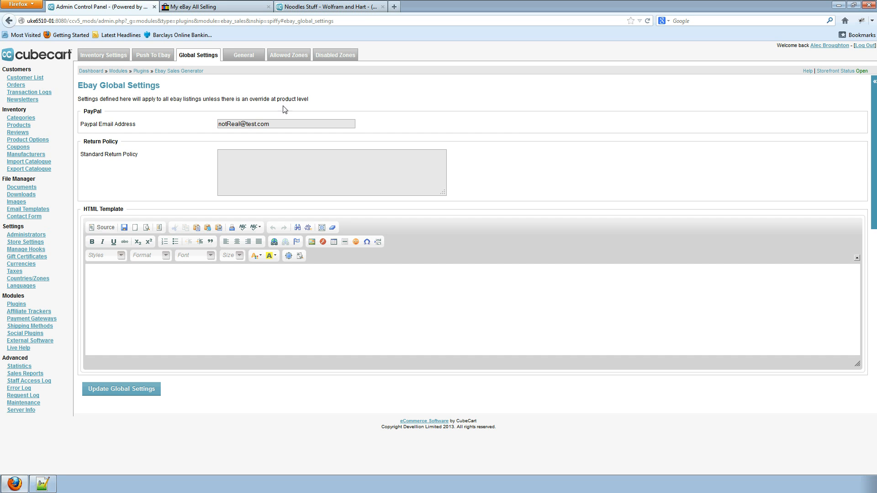
Enter 'Send me all of my stuff back, you pay!' as the standard return policy.
triple_click(243, 123)
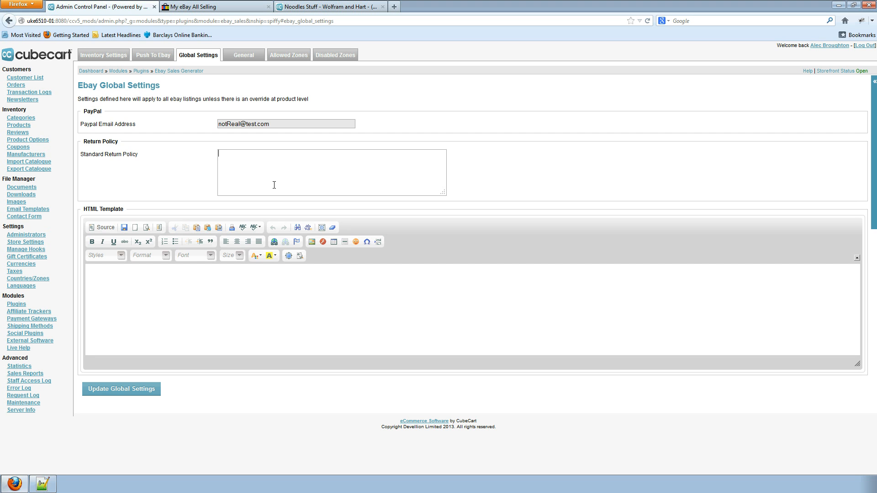
text(Send me all of m)
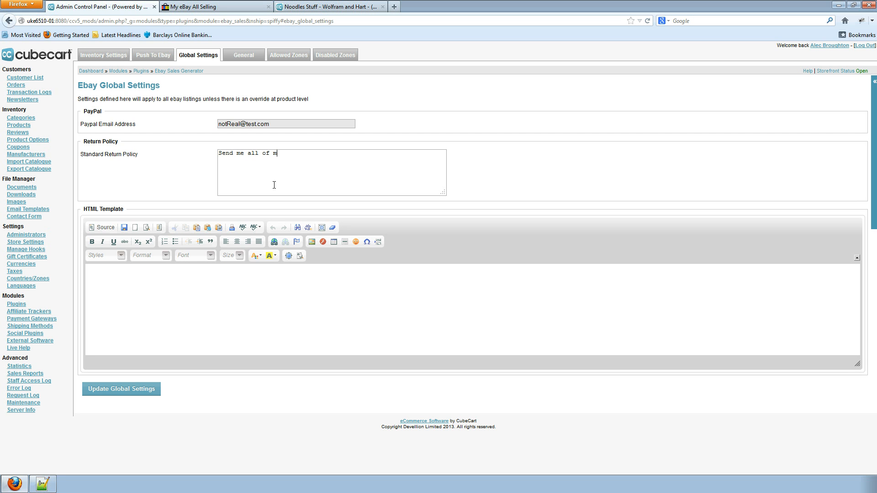
text(y stuff back,)
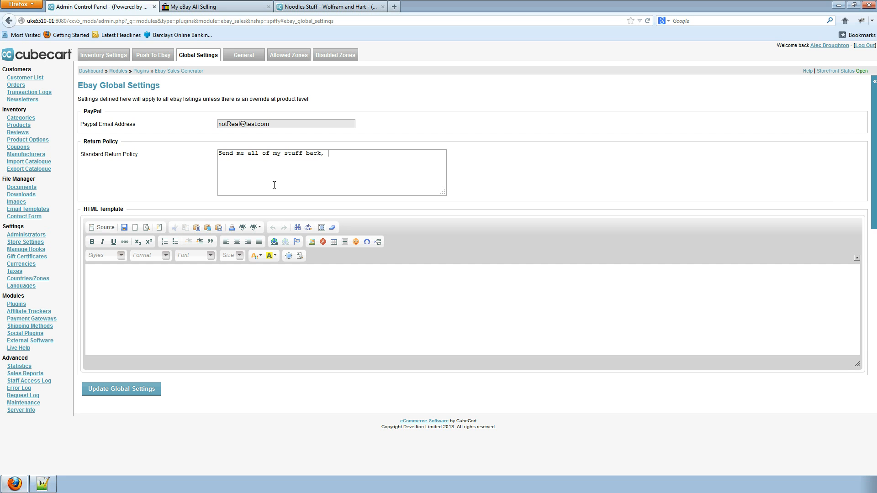
text(you pay!)
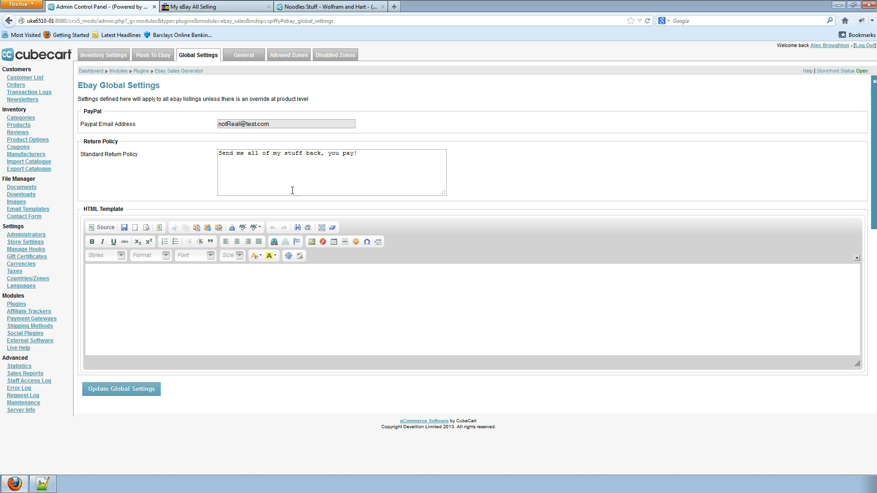
triple_click(287, 153)
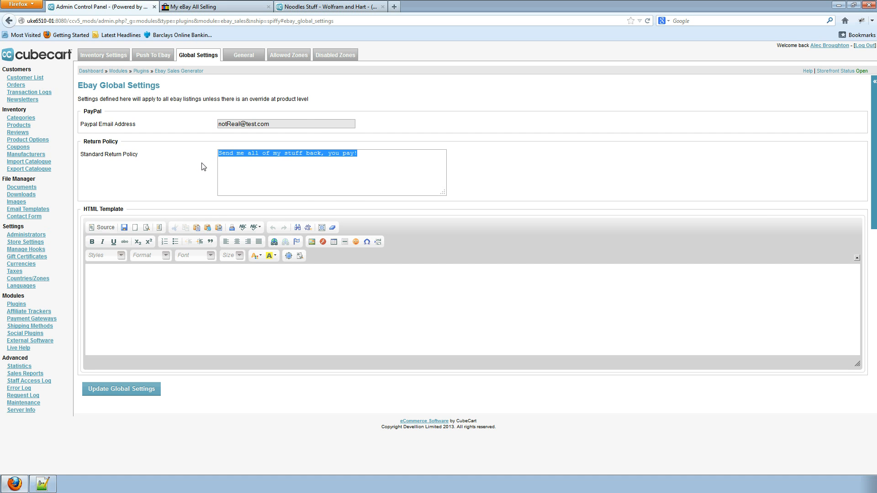
click(166, 173)
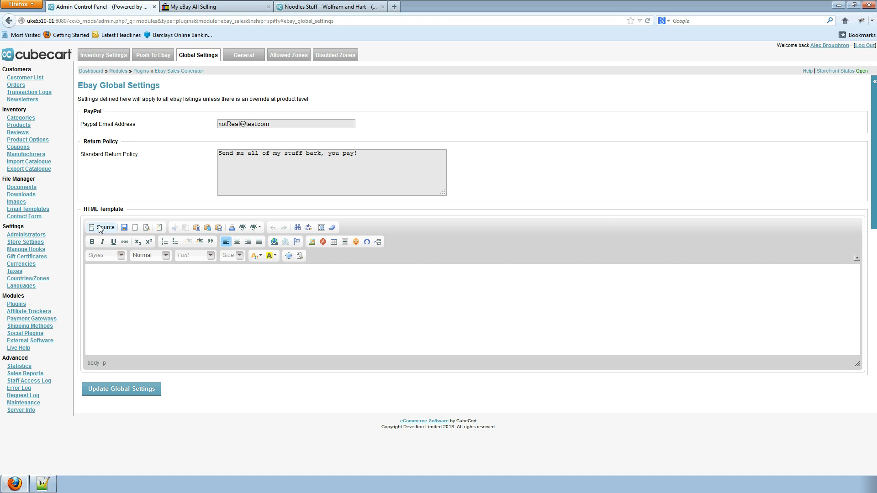
Type a DESCRIPTION placeholder wrapped in # marks into the HTML template source.
click(101, 227)
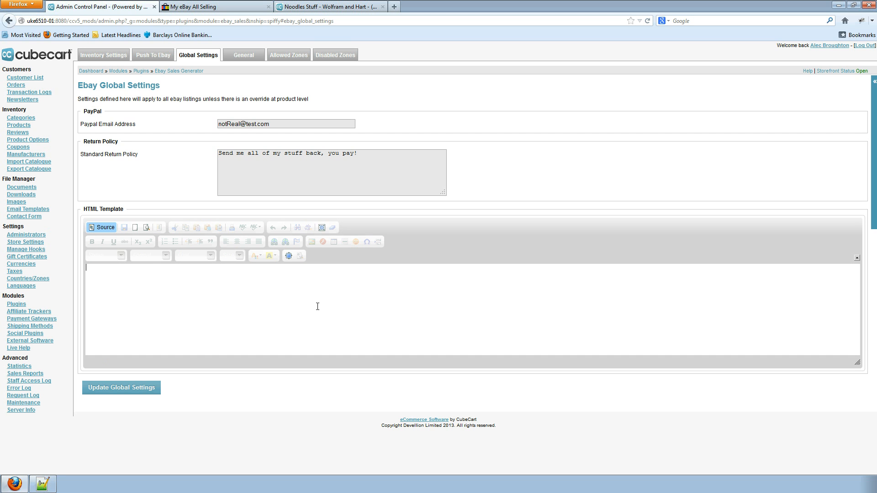
text(####)
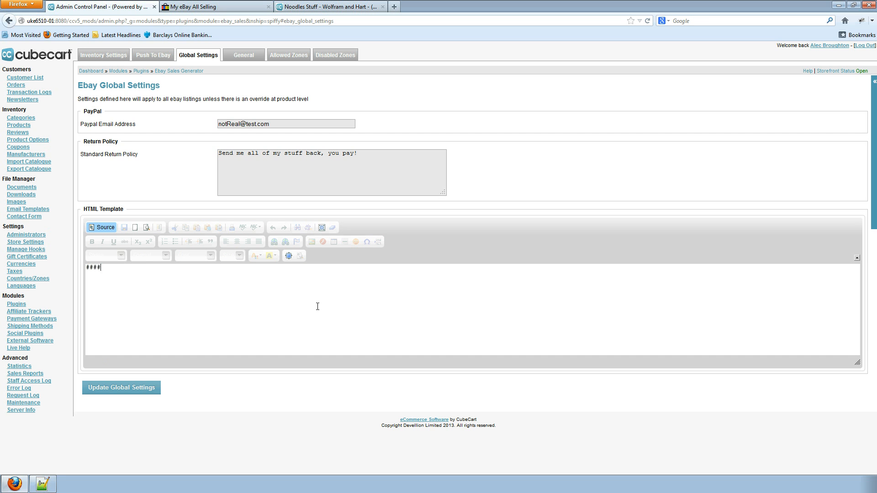
text(####DESCRIPTII)
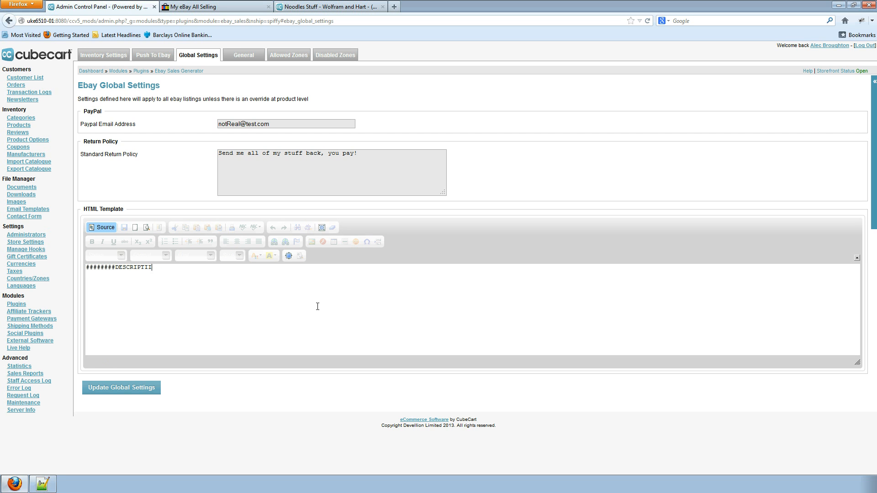
text(ON######)
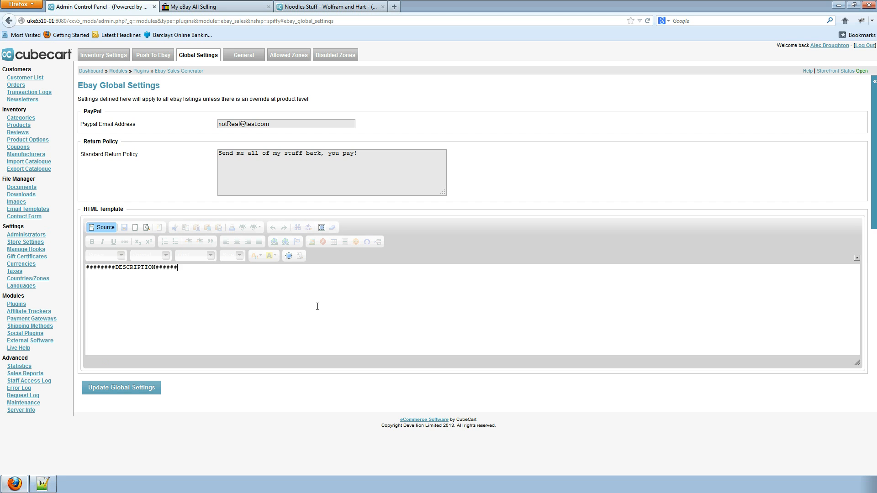
text(######)
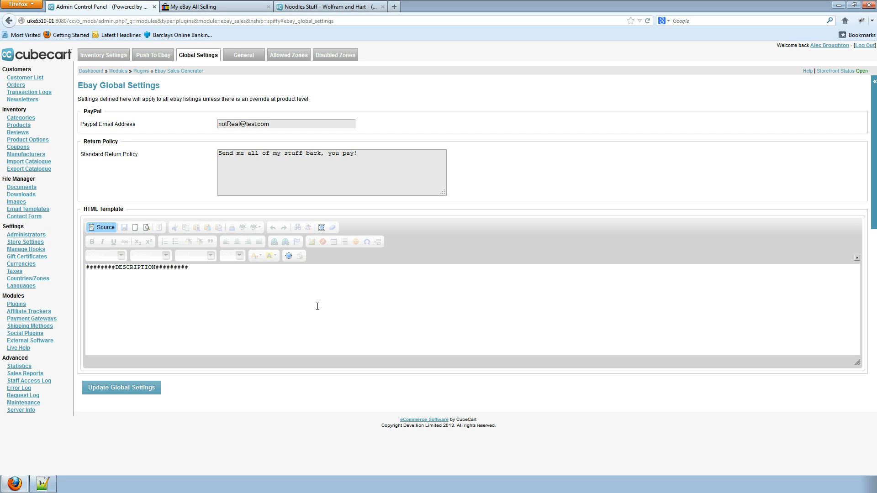
double_click(137, 267)
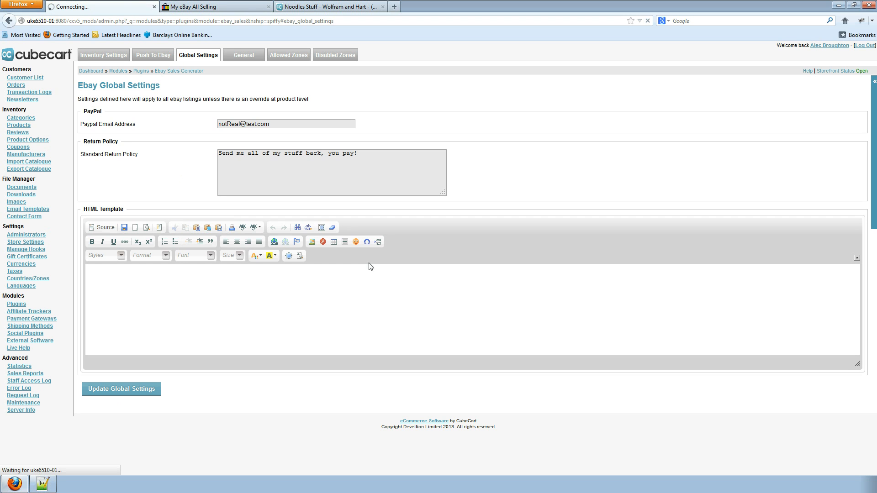
mouse_move(225, 213)
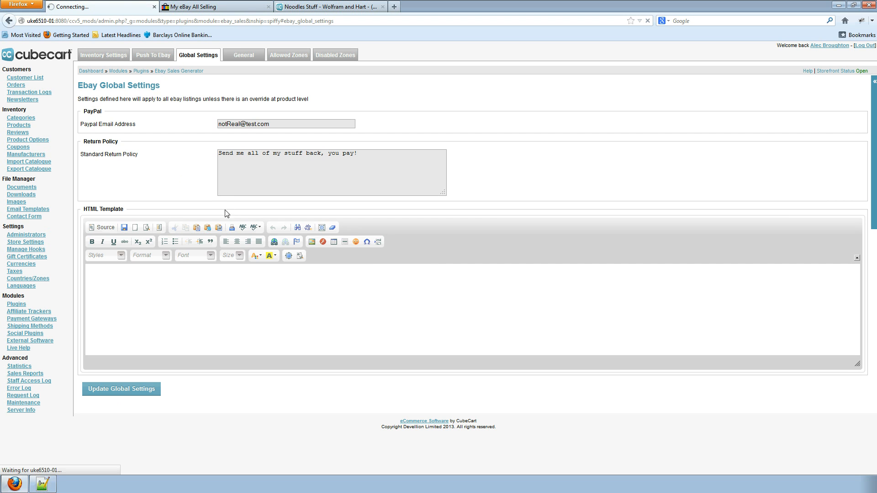
mouse_move(117, 56)
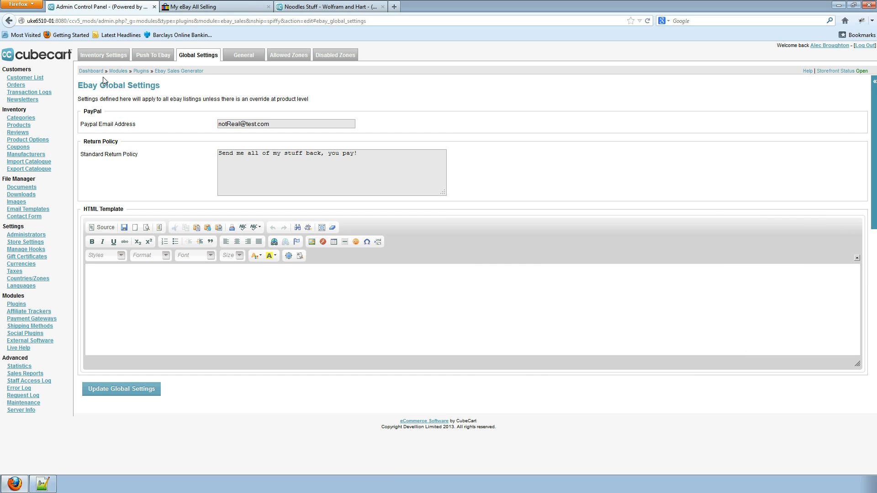
Open the eBay Inventory Settings list of all store products.
click(103, 55)
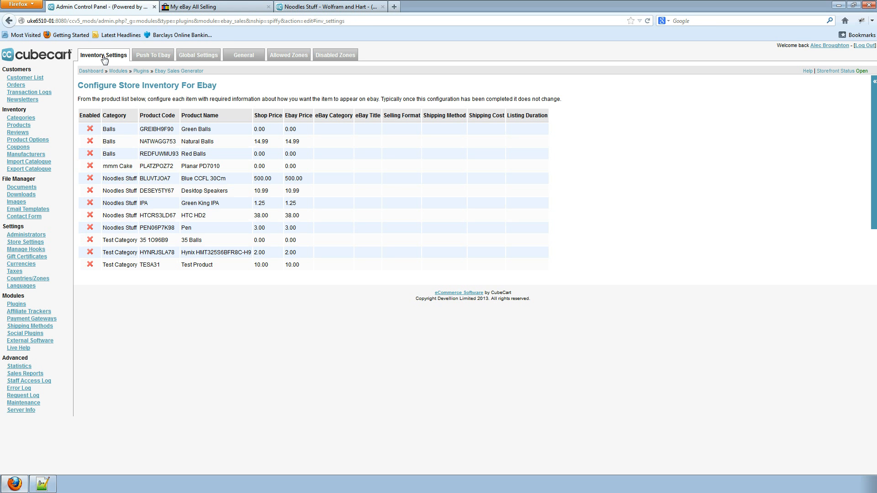
mouse_move(105, 287)
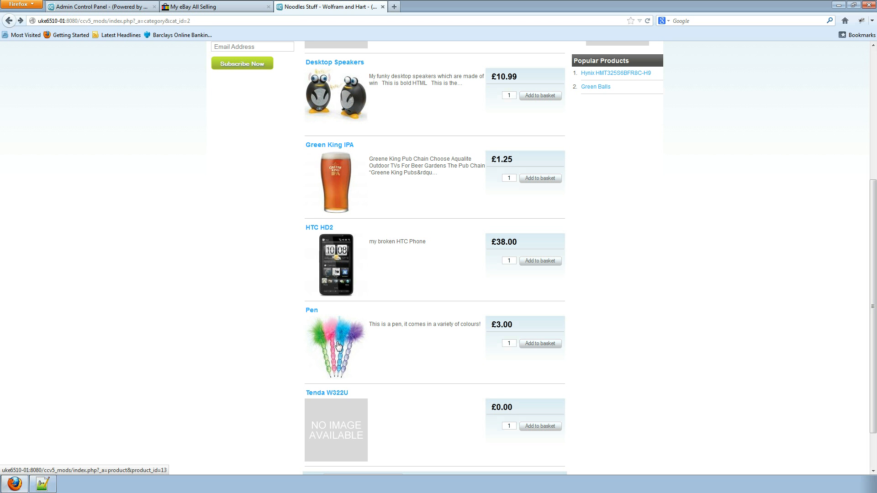
mouse_move(323, 148)
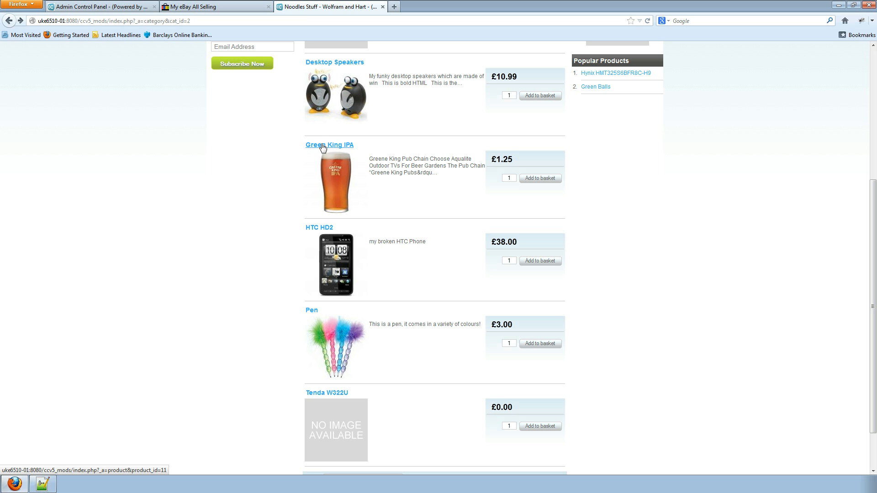
View Green King IPA's product page and badge image, then return to Noodles Stuff.
click(330, 145)
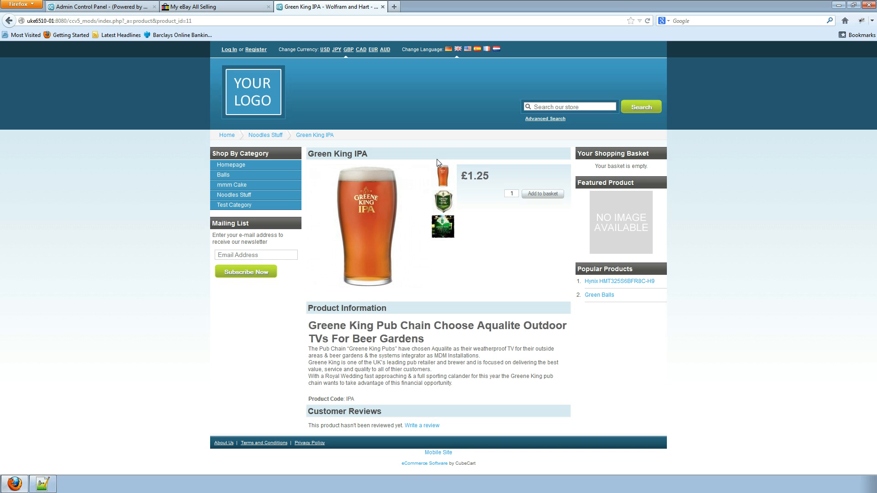
mouse_move(459, 189)
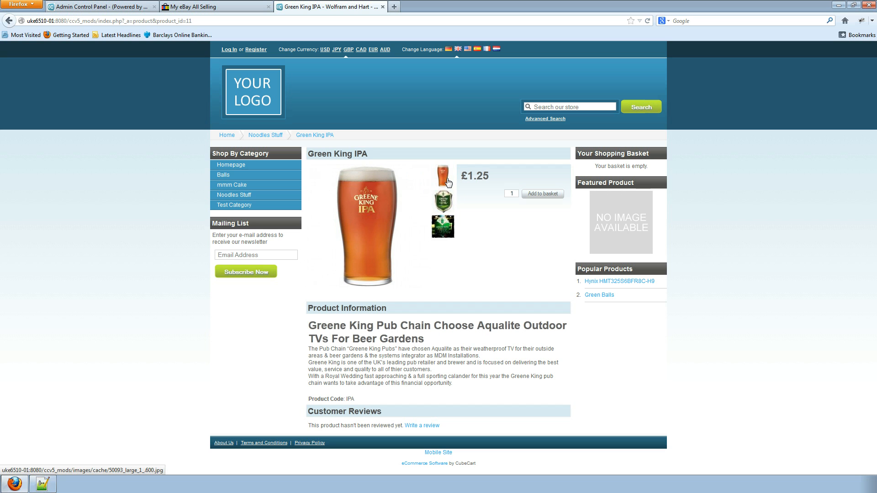
click(443, 201)
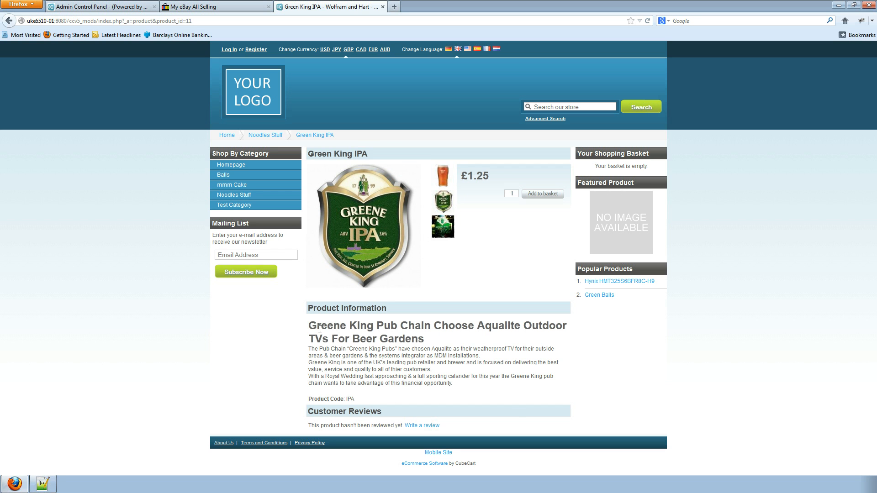
mouse_move(457, 387)
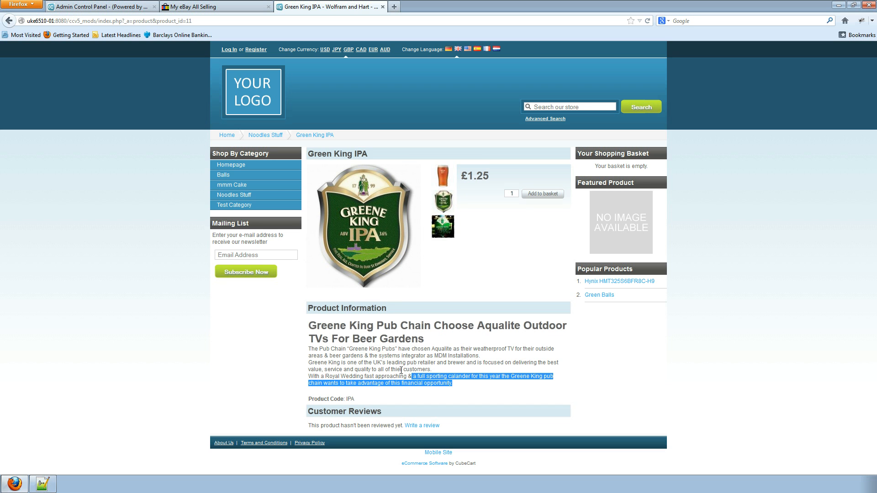
click(358, 358)
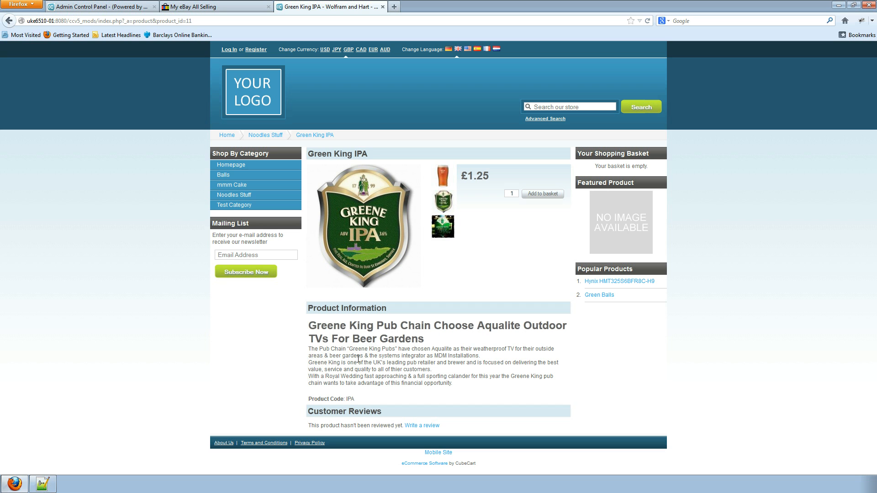
mouse_move(127, 140)
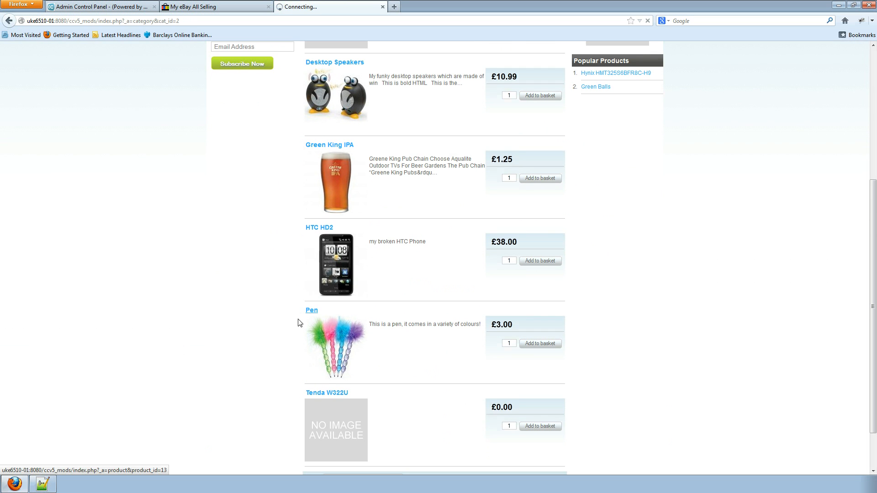
click(312, 311)
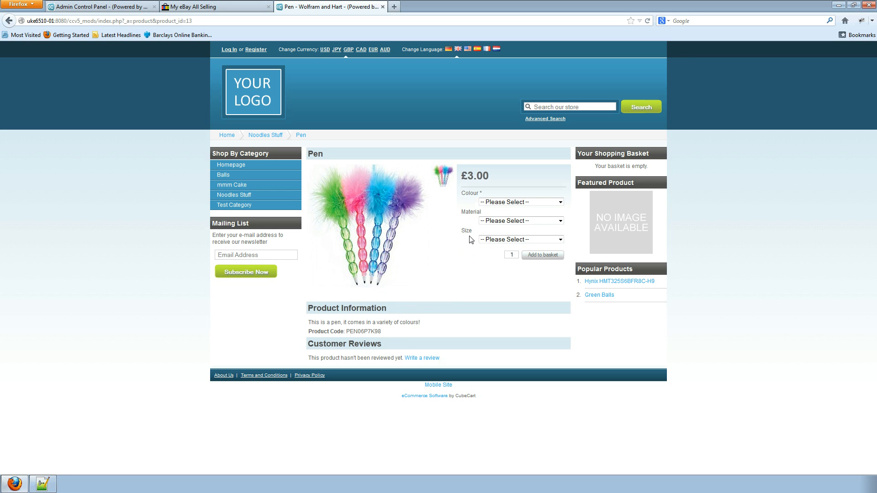
mouse_move(358, 339)
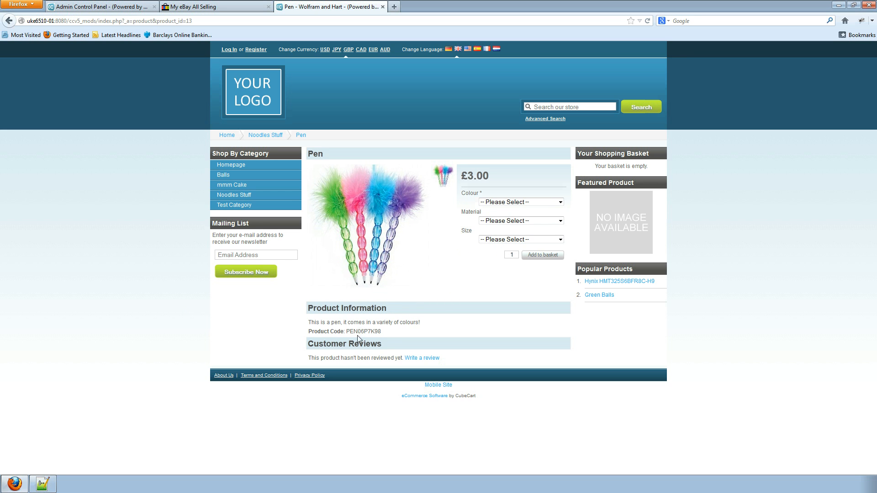
mouse_move(370, 342)
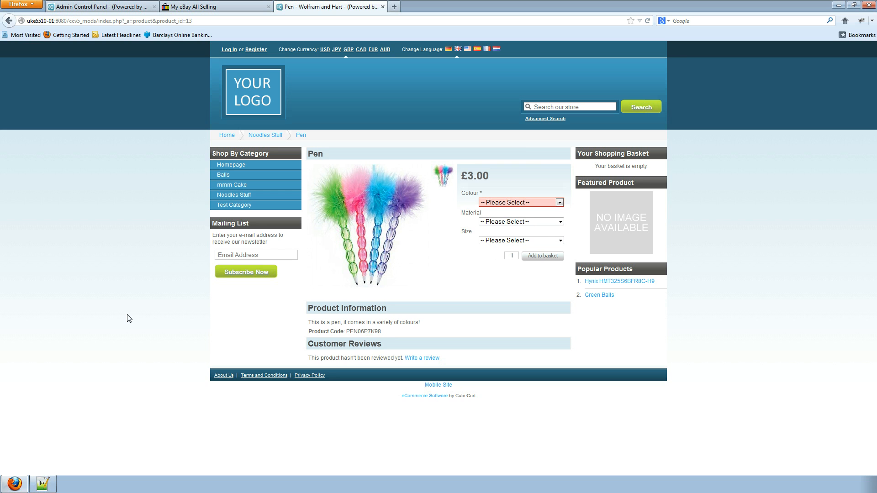
mouse_move(111, 310)
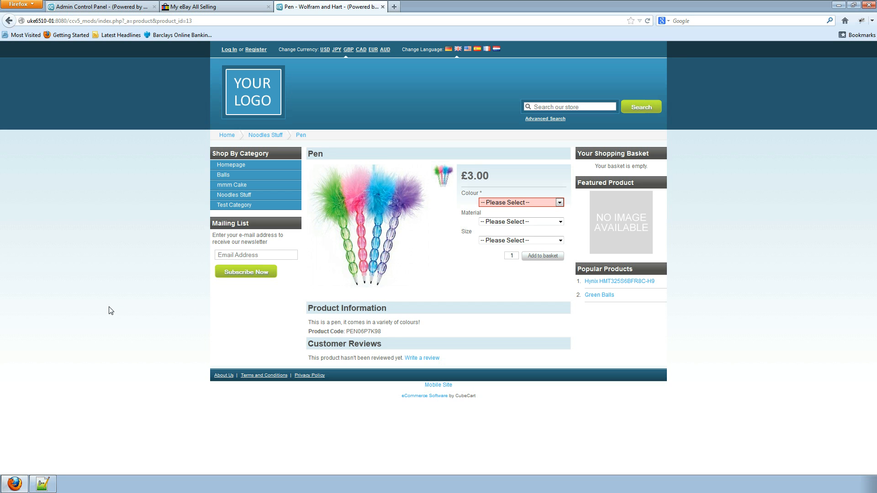
mouse_move(226, 218)
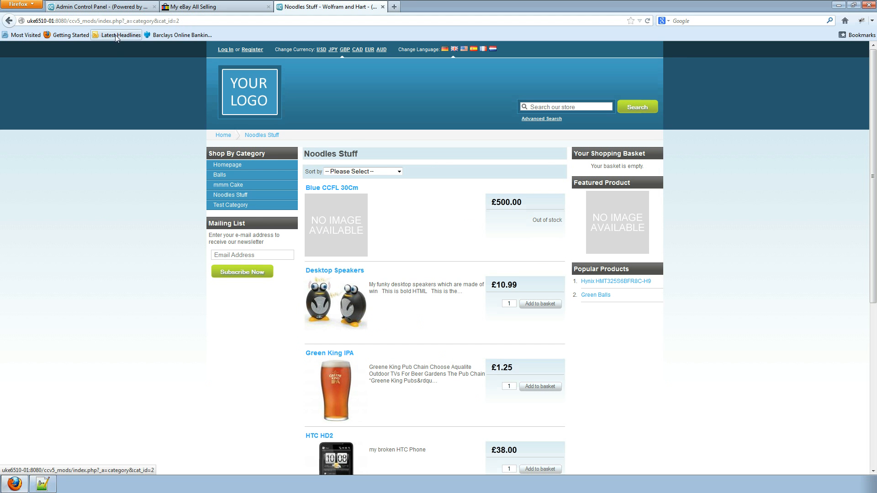
Back in the admin panel, set Green King IPA's eBay listing to Yes.
click(105, 5)
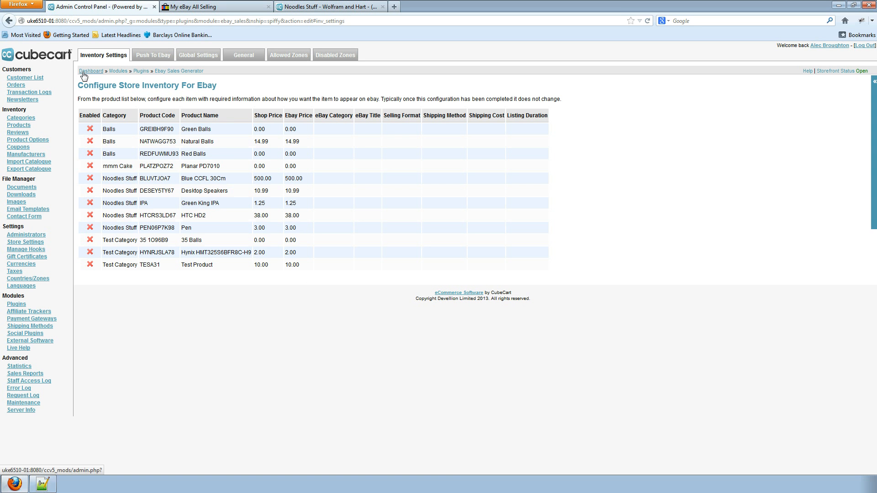
mouse_move(133, 185)
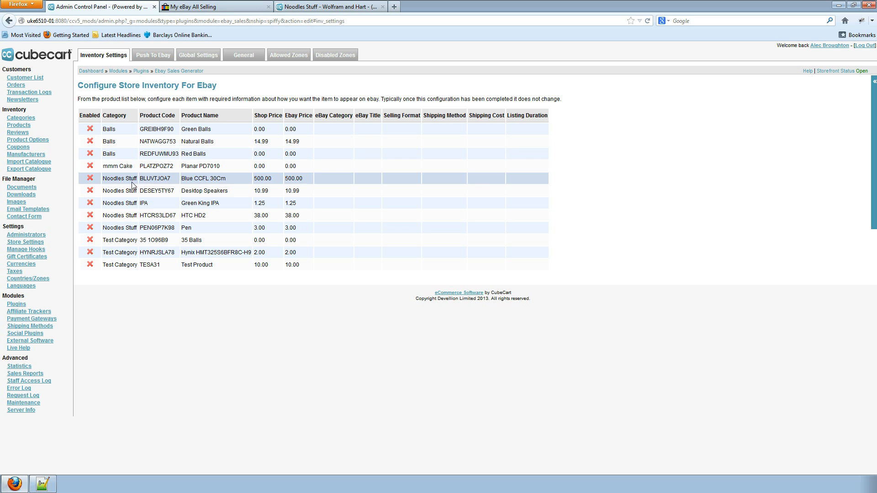
click(88, 203)
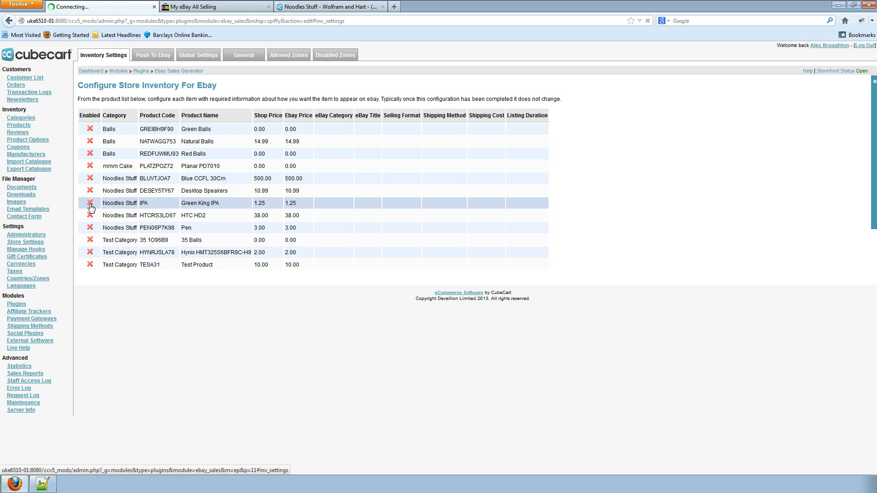
click(88, 203)
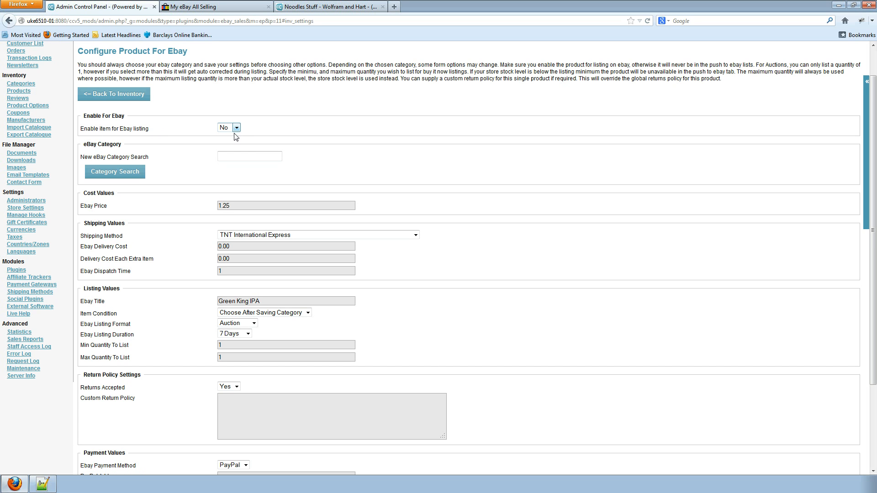
click(236, 127)
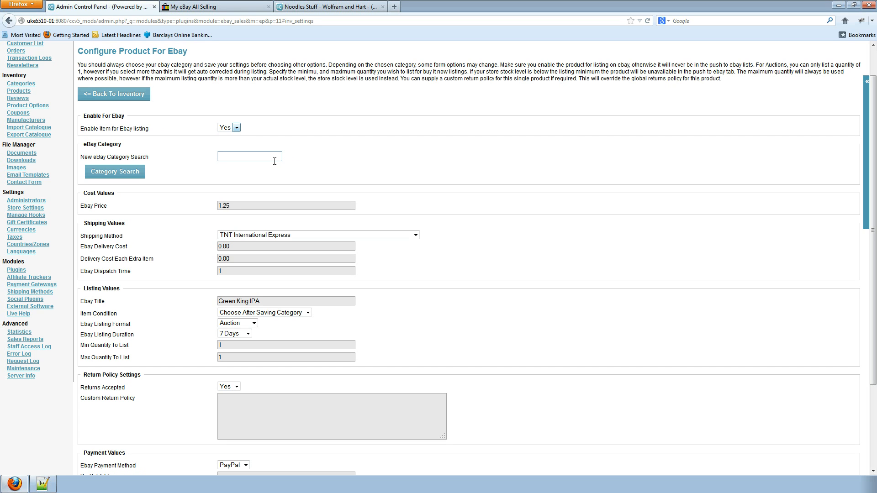
click(249, 156)
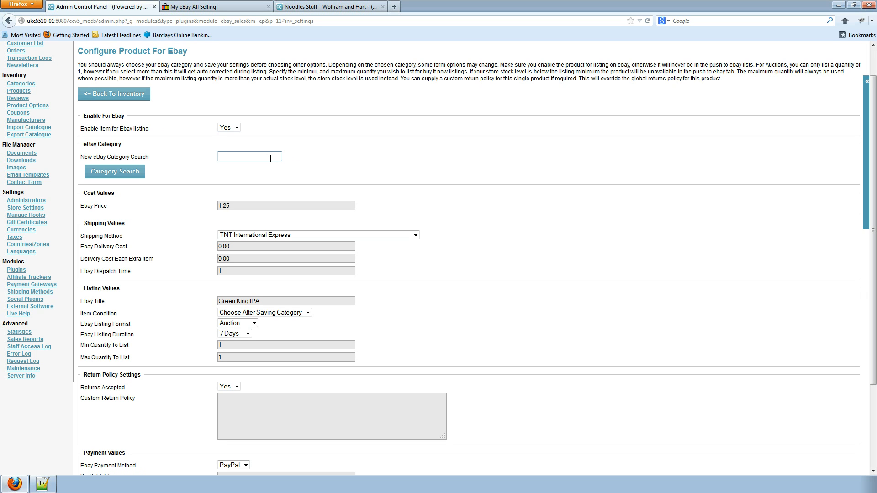
Search categories for 'beer', choose Beer (563), and save the eBay settings.
text(beer)
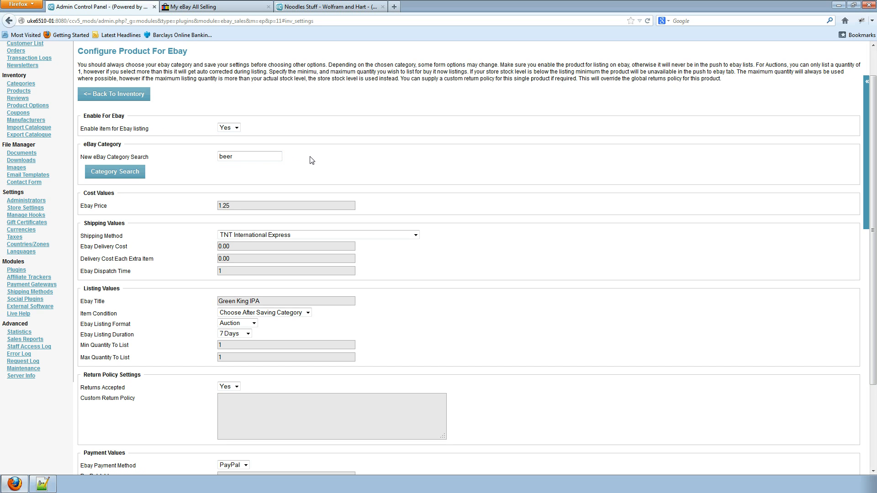
mouse_move(177, 167)
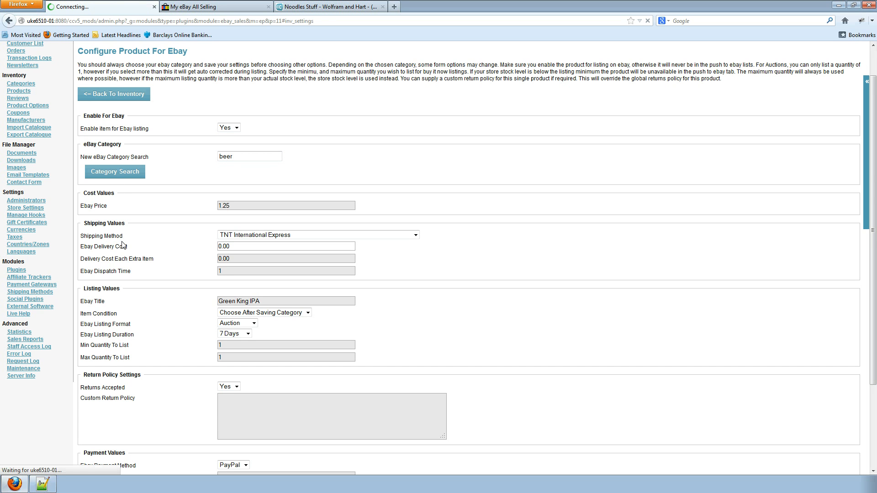
click(115, 171)
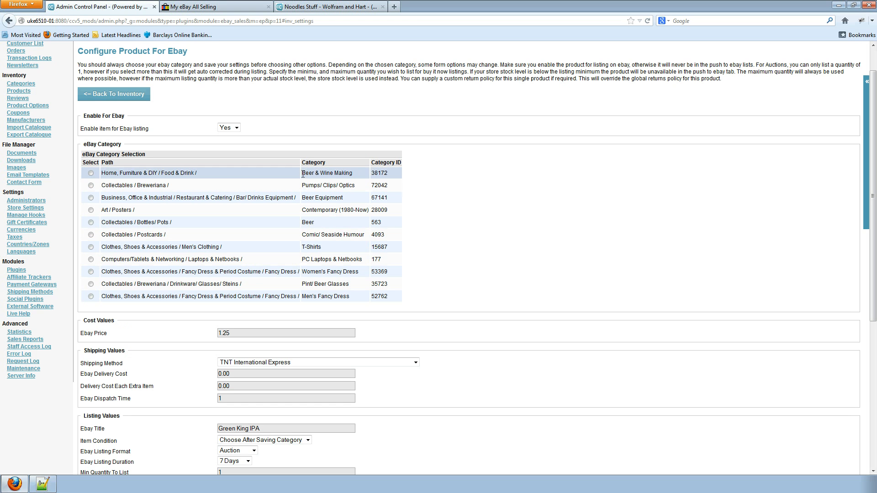
mouse_move(340, 171)
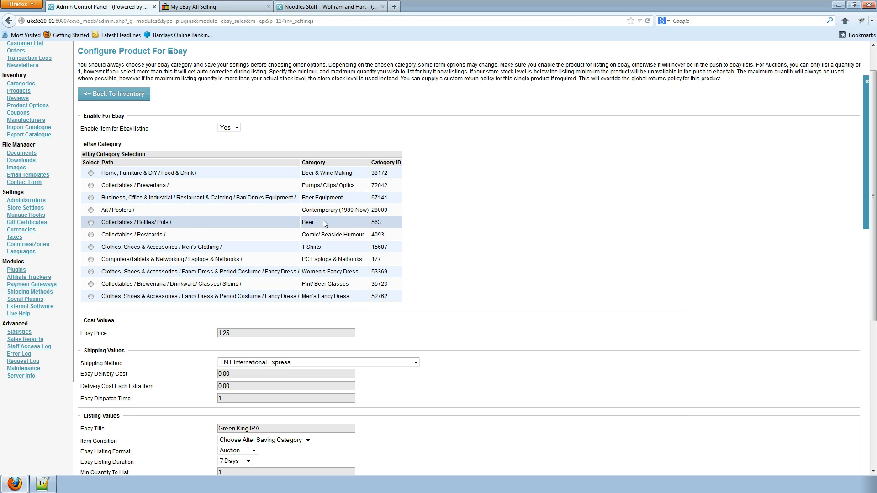
click(90, 222)
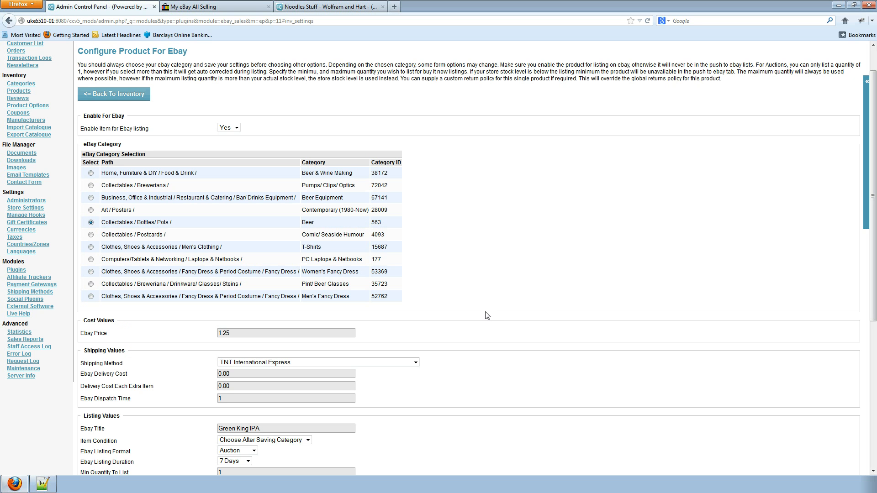
scroll(down, 3)
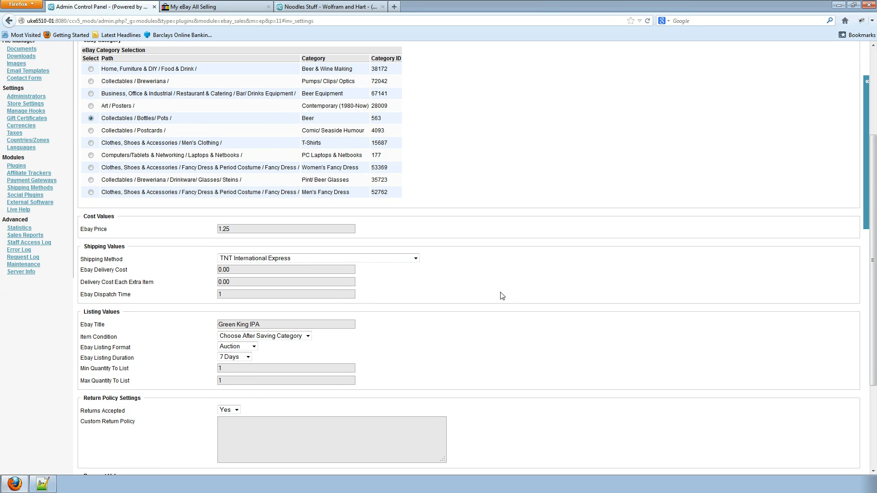
scroll(down, 3)
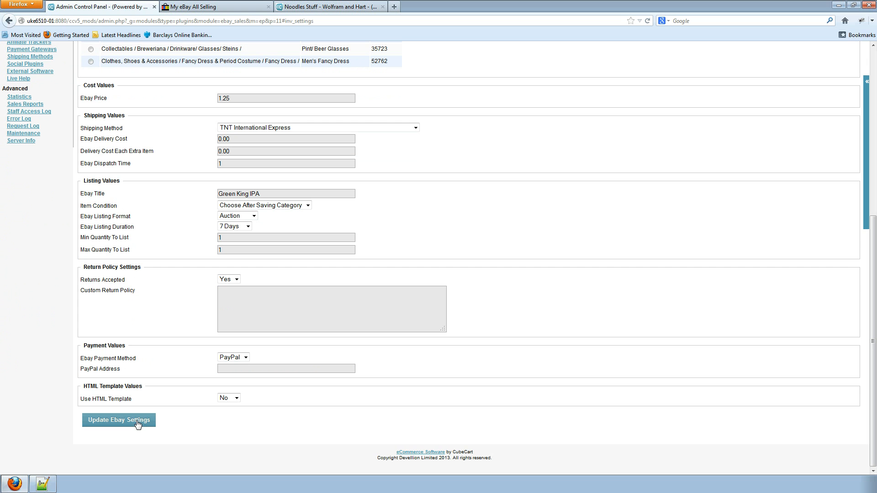
click(119, 420)
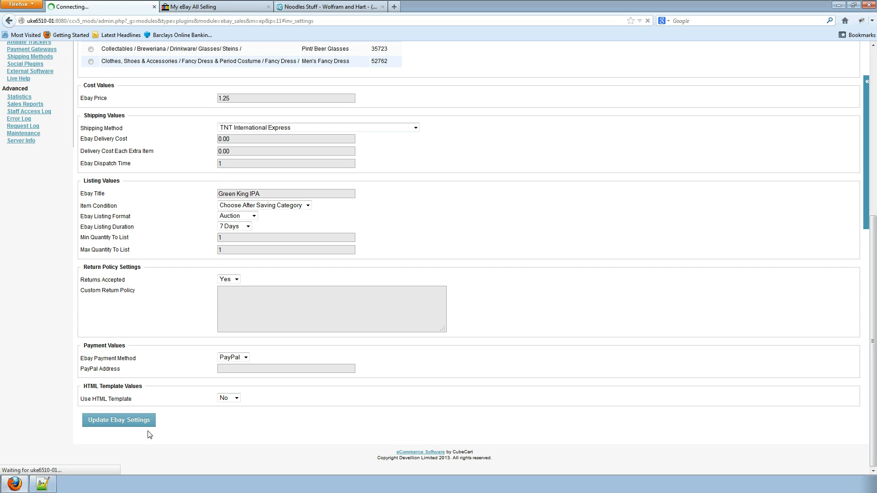
click(119, 420)
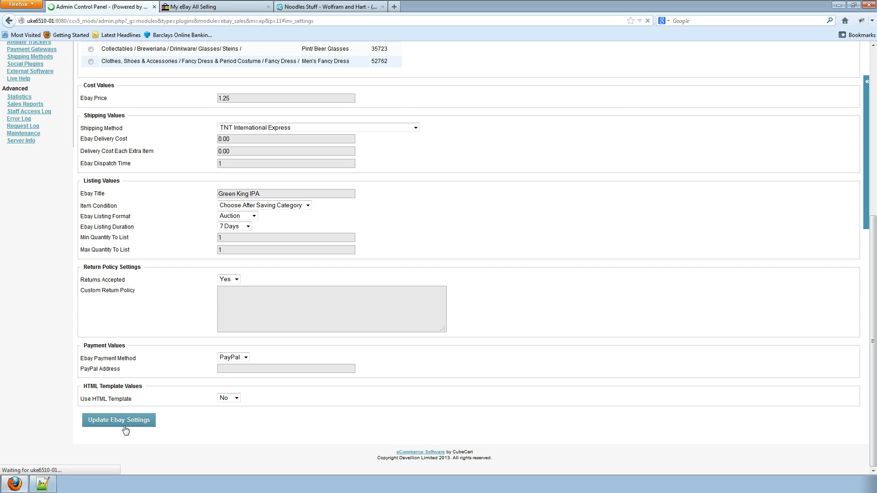
click(119, 419)
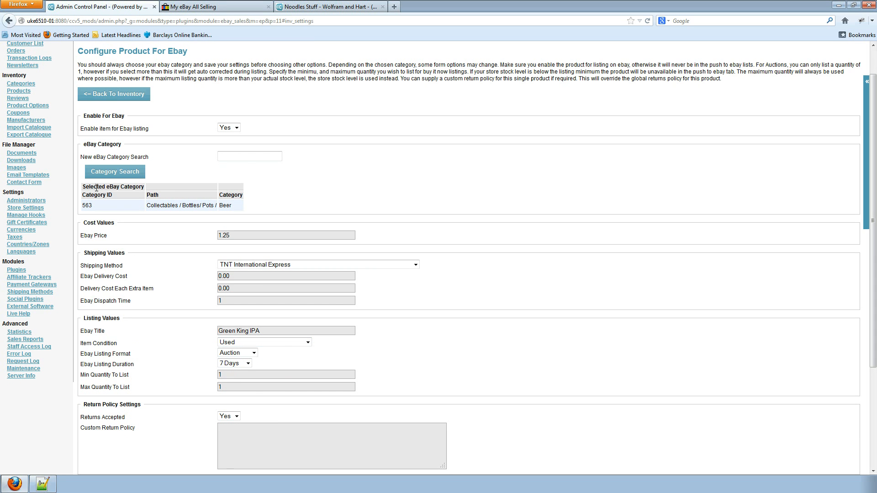
mouse_move(148, 313)
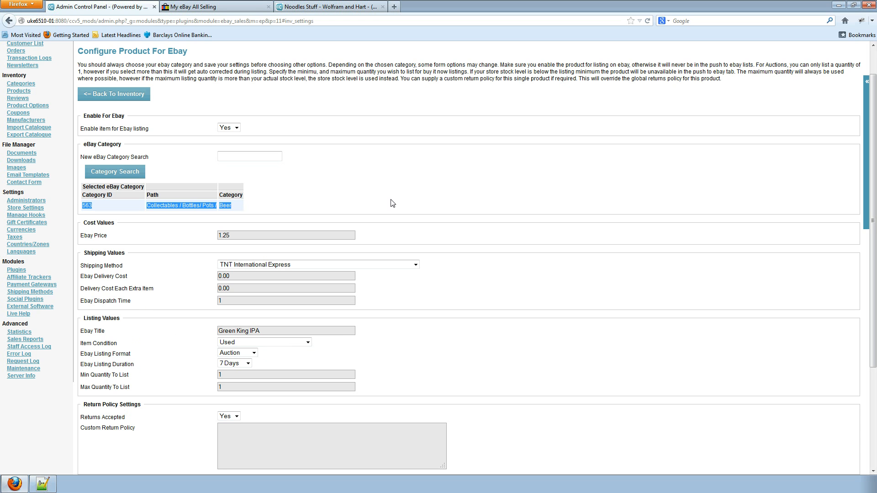
Scroll the eBay form down to the price and shipping fields.
scroll(down, 3)
text(1.75)
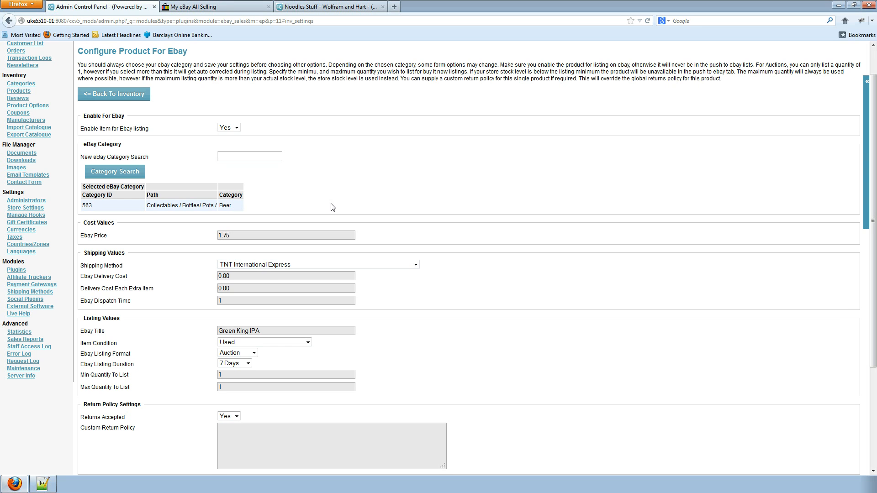
scroll(down, 3)
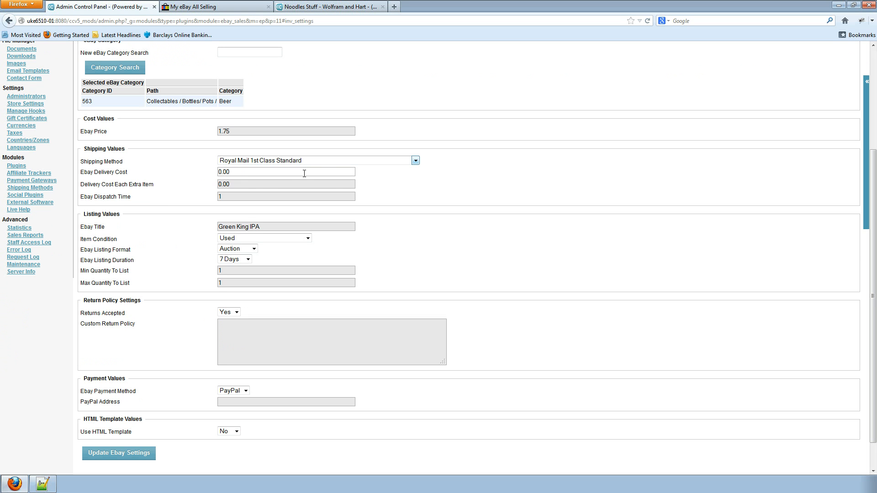
mouse_move(301, 174)
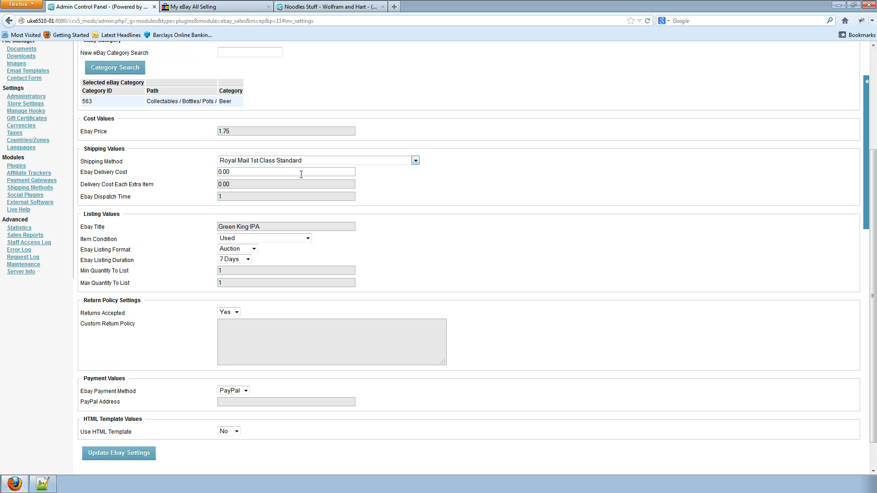
mouse_move(298, 176)
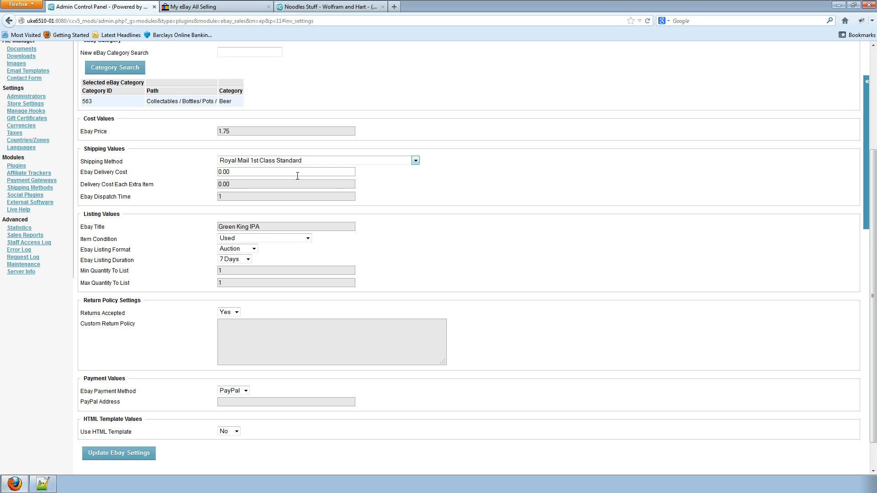
mouse_move(461, 193)
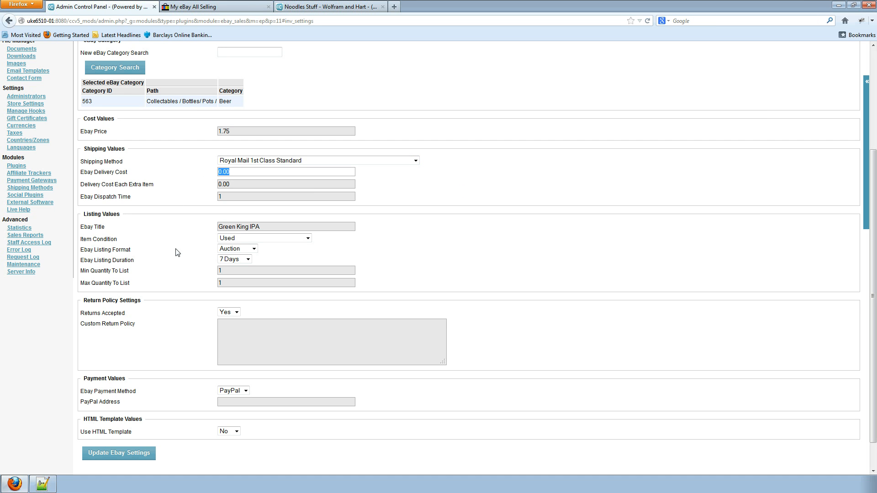
Enter delivery cost 1.75, extra-item cost 0.25 and dispatch time 3.
text(1.75)
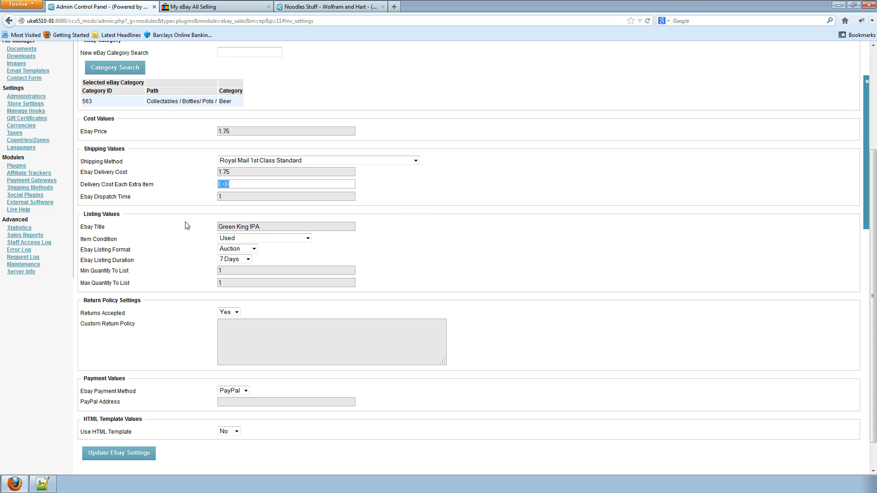
text(0.25)
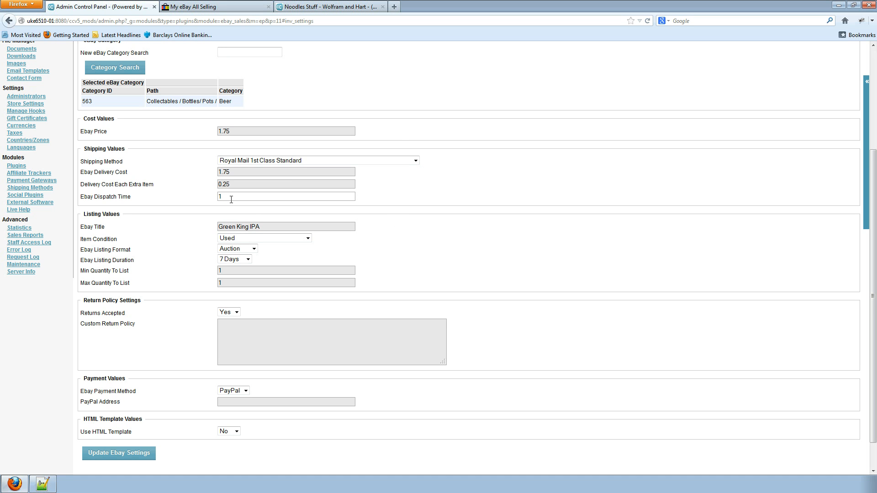
mouse_move(229, 197)
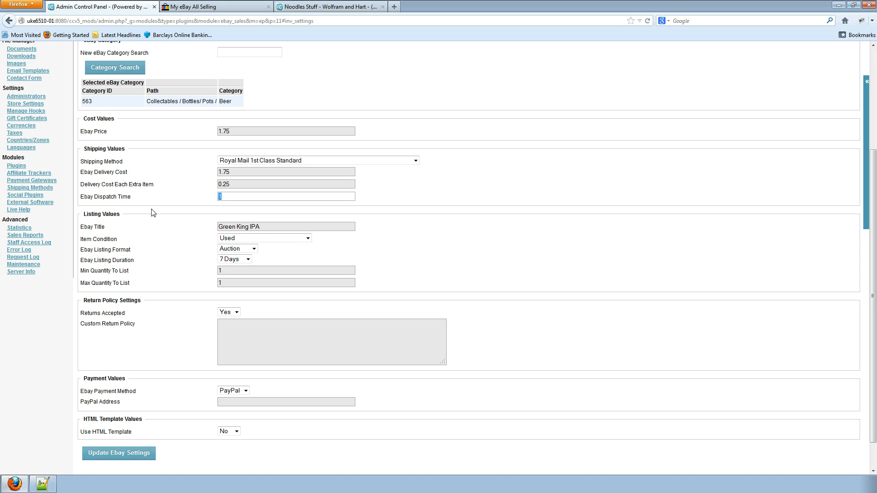
text(3)
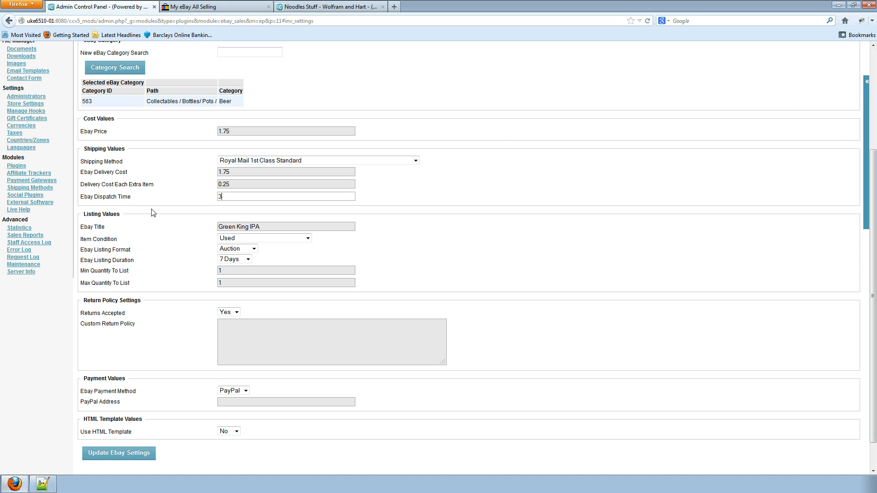
scroll(down, 3)
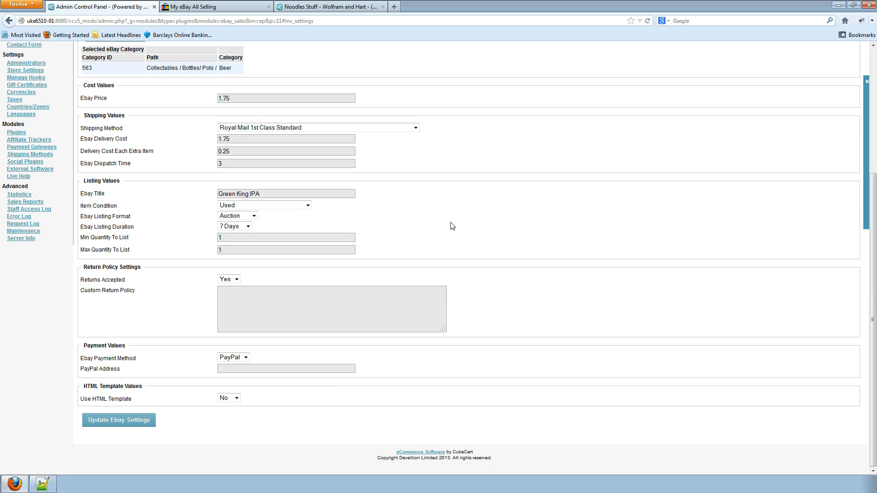
Replace the eBay title with 'My open can of IPA, mmm yummy!'.
click(312, 193)
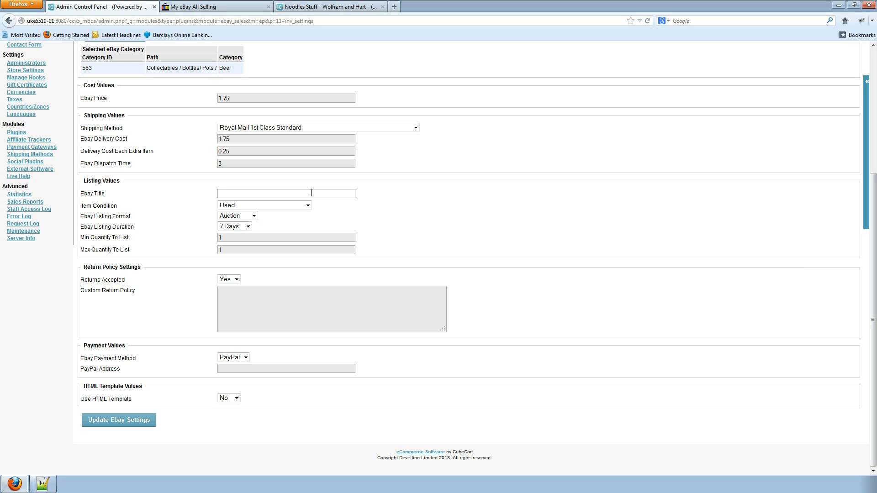
text(My open can)
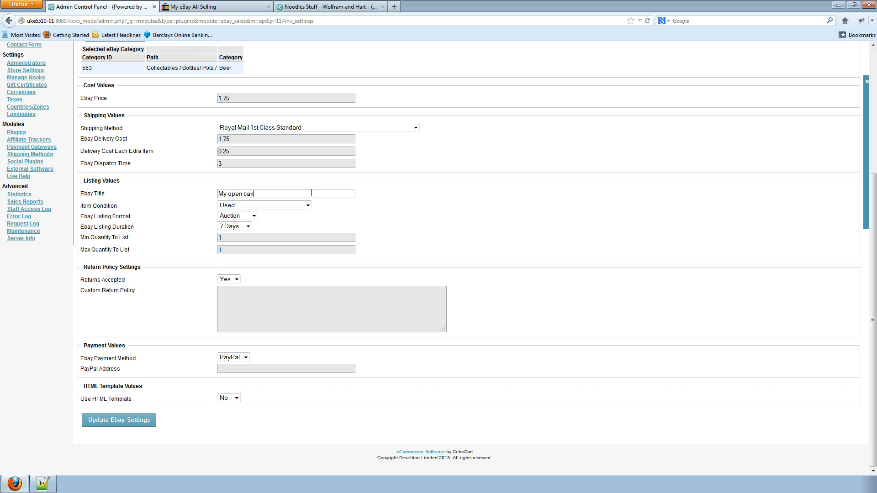
text(of IPA,)
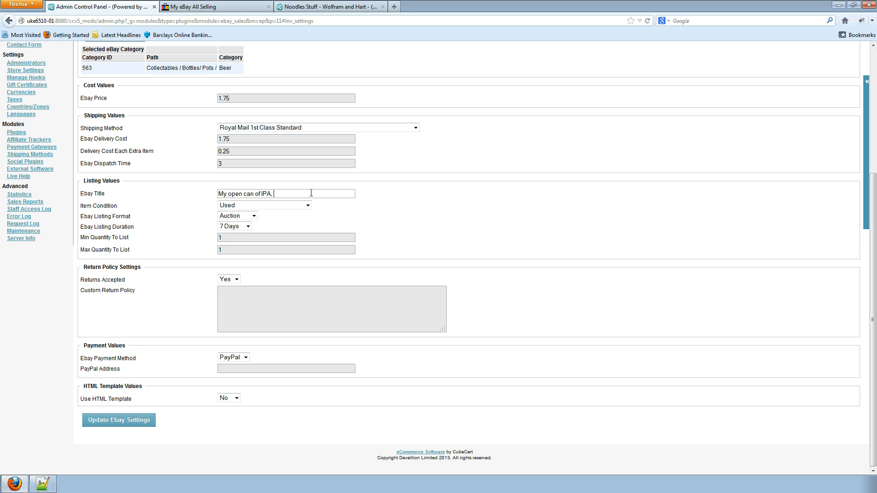
text(mmm yummy!)
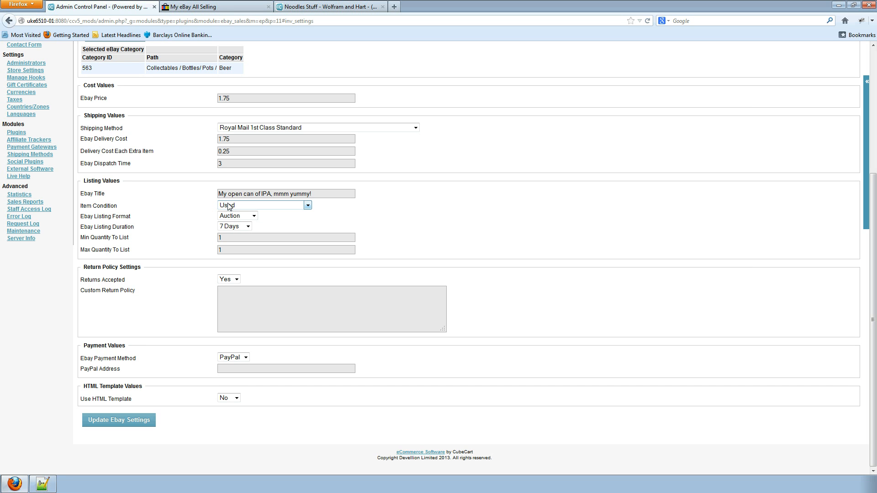
mouse_move(397, 205)
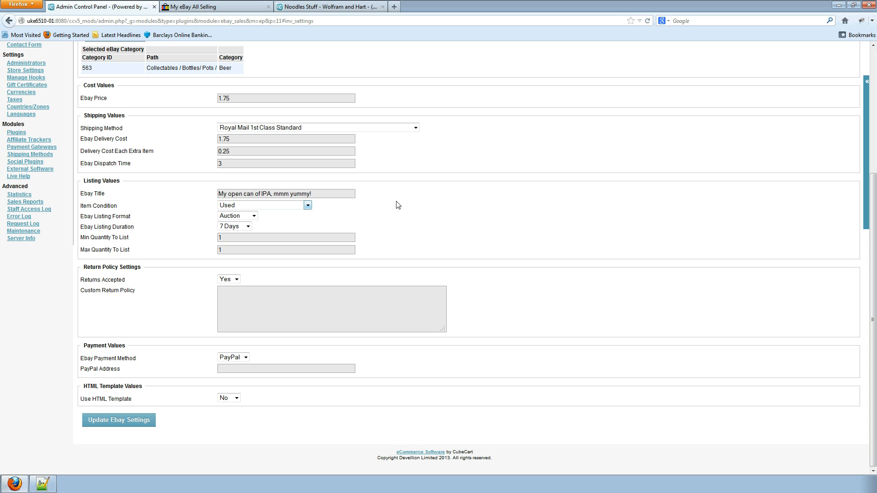
mouse_move(97, 248)
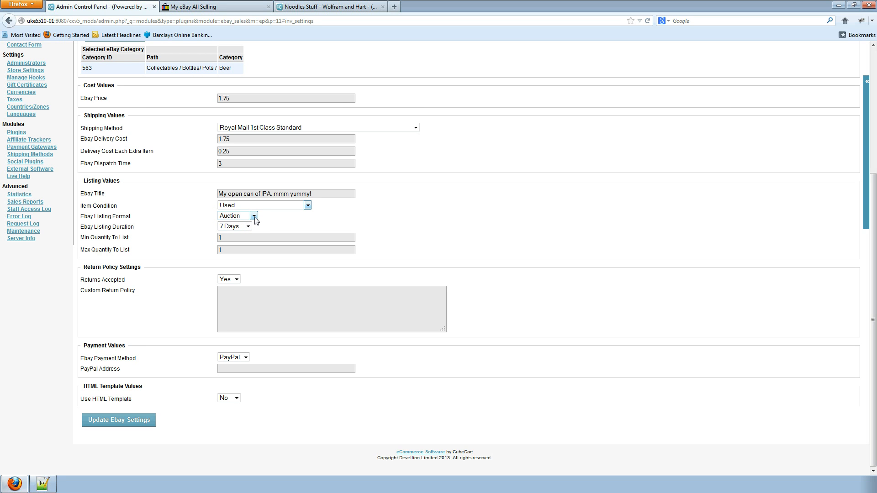
Switch Green King IPA's eBay listing format from Auction to Buy It Now.
click(256, 215)
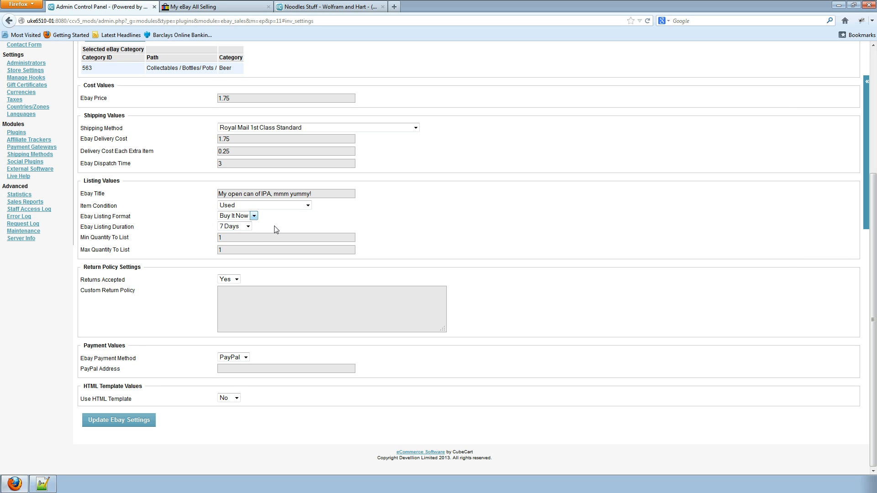
click(285, 237)
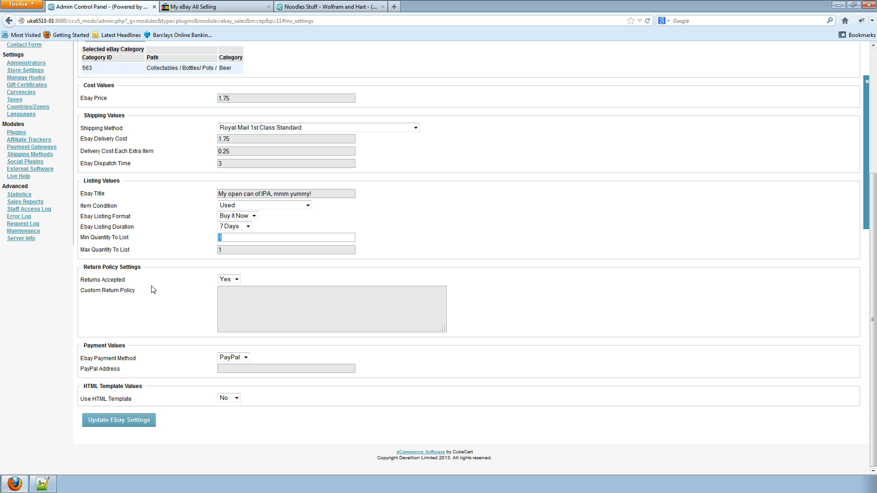
mouse_move(222, 284)
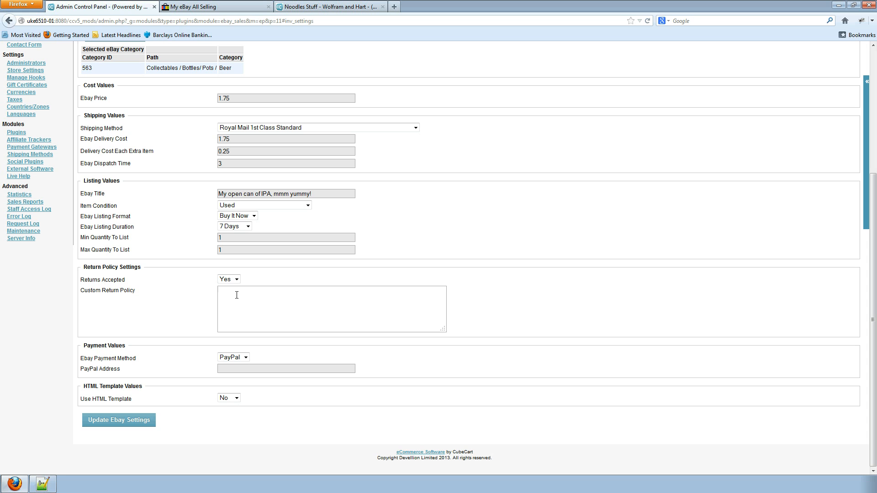
click(257, 305)
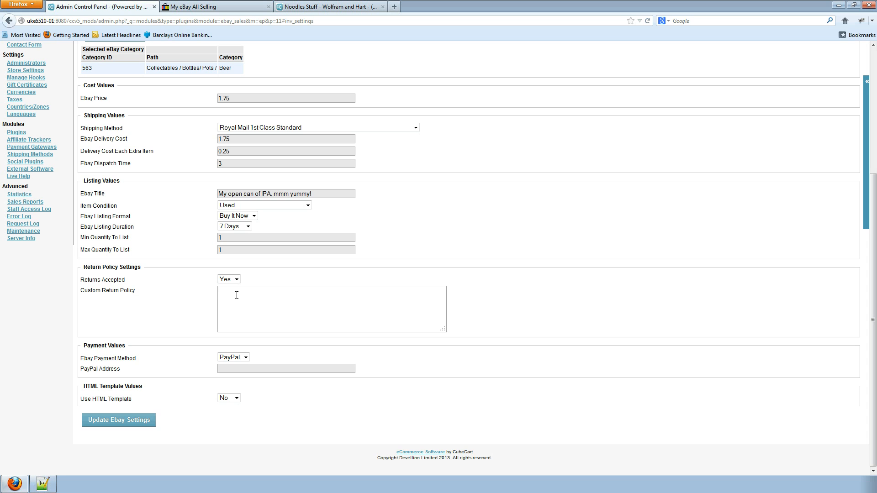
click(236, 295)
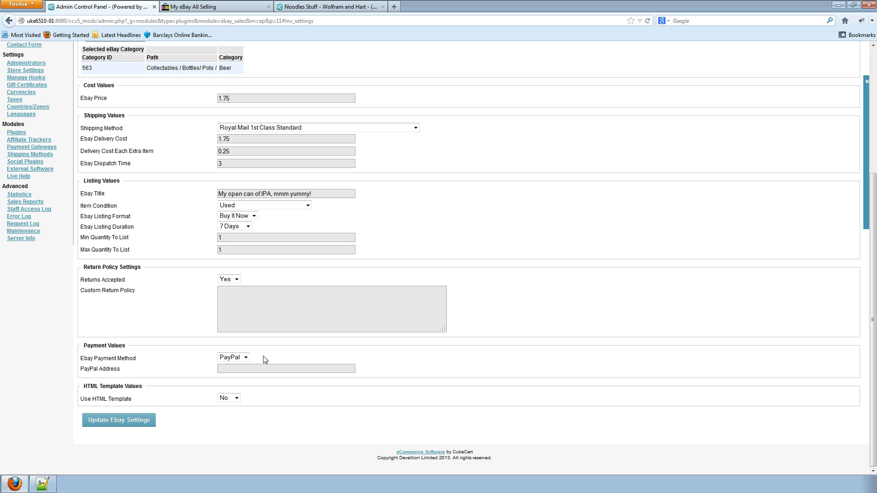
mouse_move(315, 382)
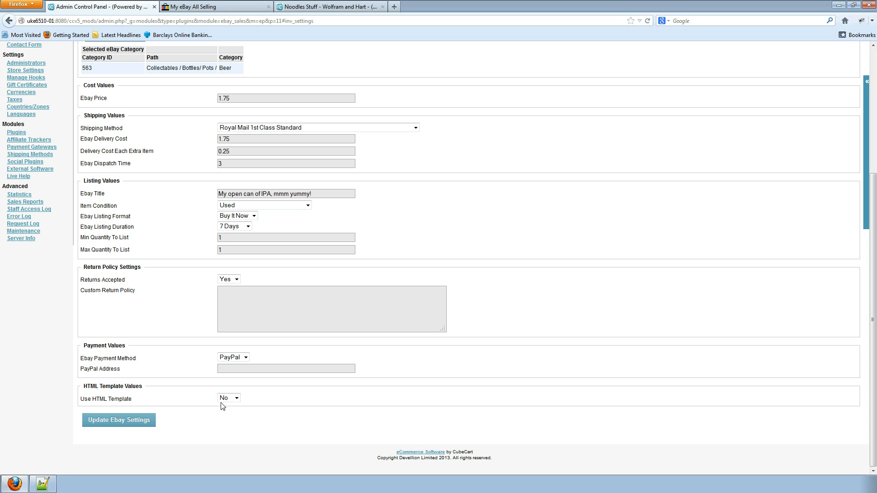
mouse_move(251, 407)
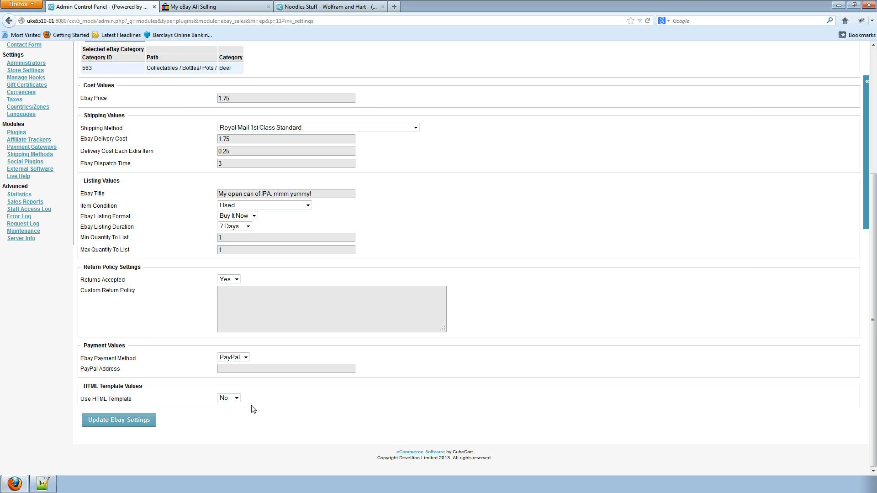
mouse_move(133, 425)
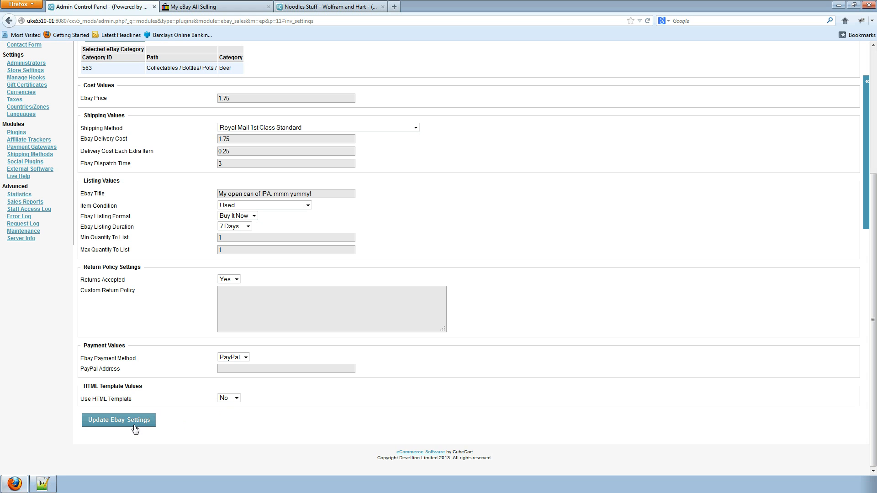
Submit Green King IPA's eBay listing settings with Update Ebay Settings.
click(119, 419)
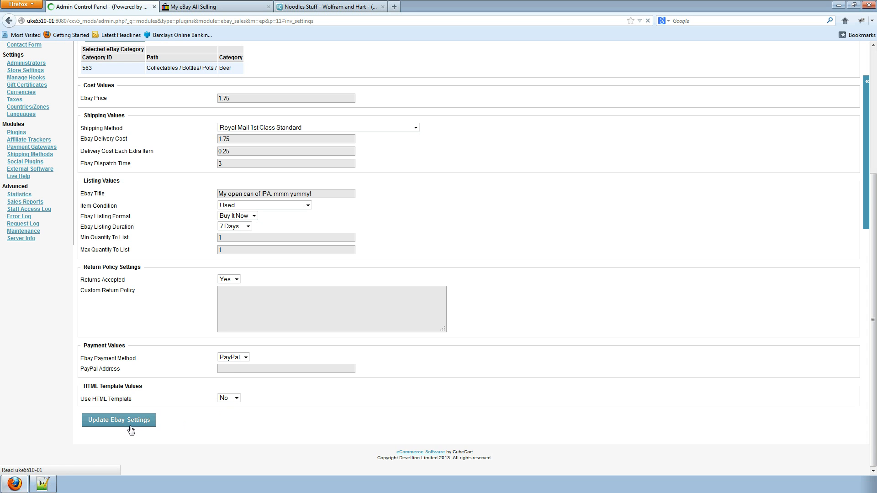